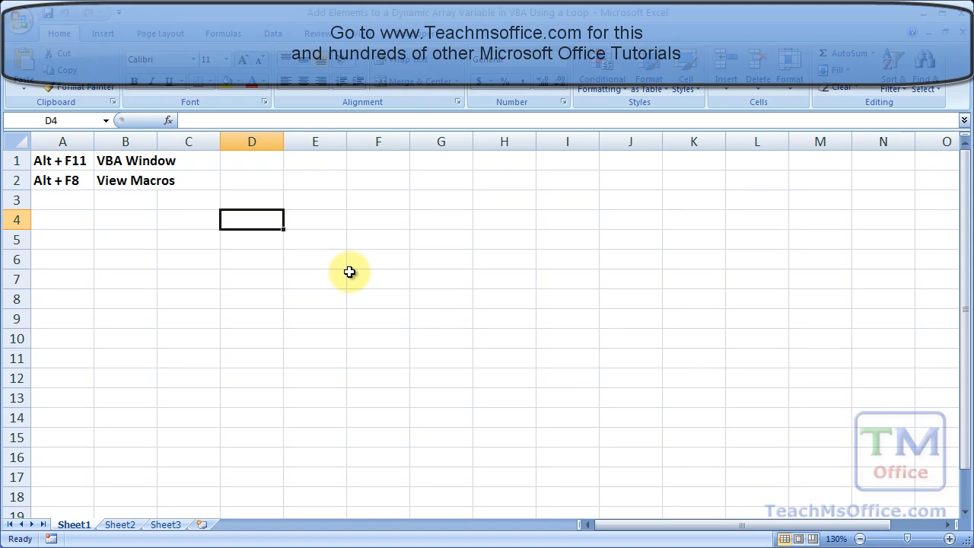
Review the worksheet notes on the VBA Window and View Macros keyboard shortcuts
left_click_drag(63, 161, 188, 162)
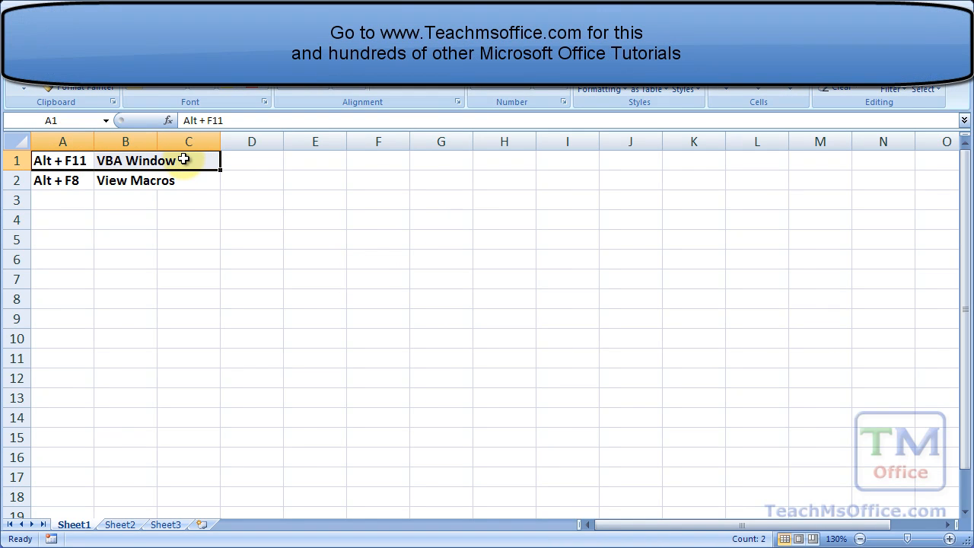
left_click(62, 180)
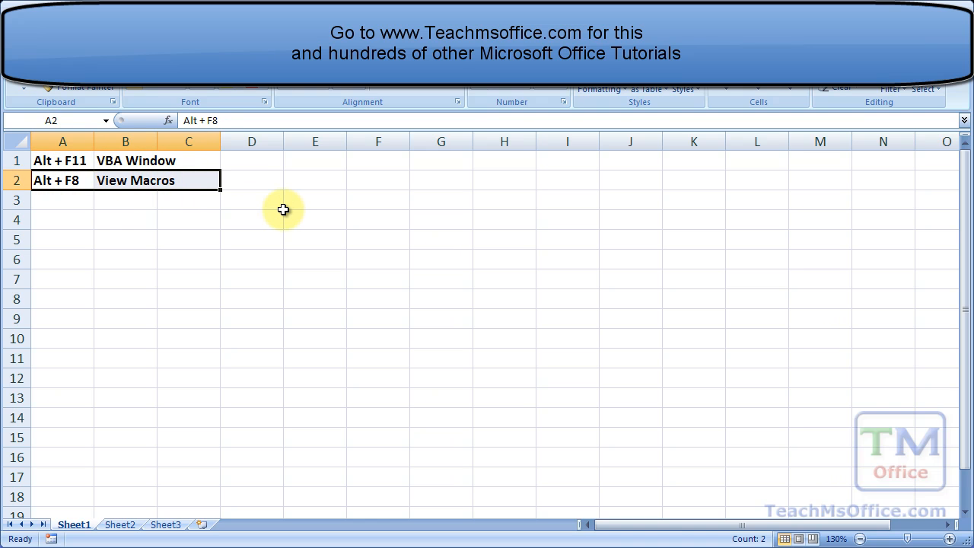
left_click(314, 219)
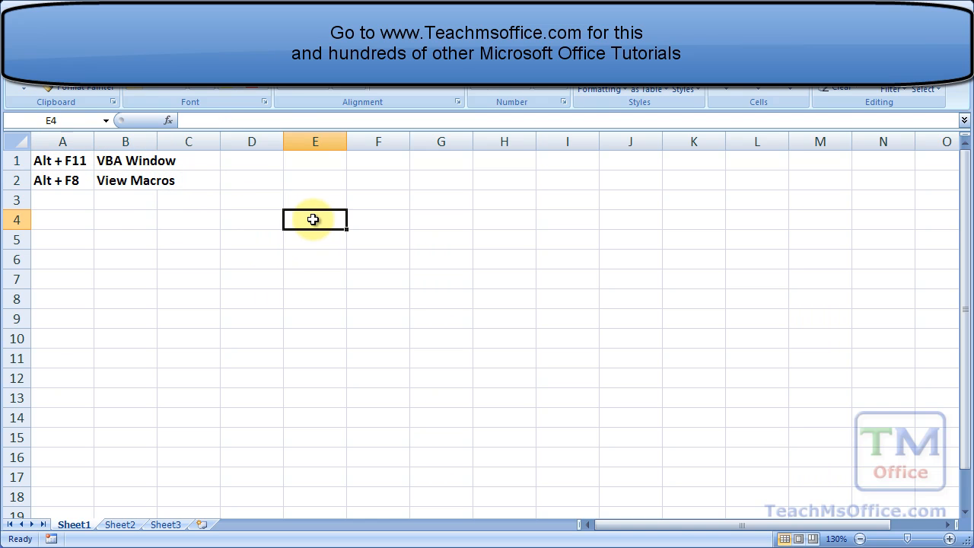
Switch to the VBA editor with Alt+F11 and insert a new code module, Module1
key("Alt+F11")
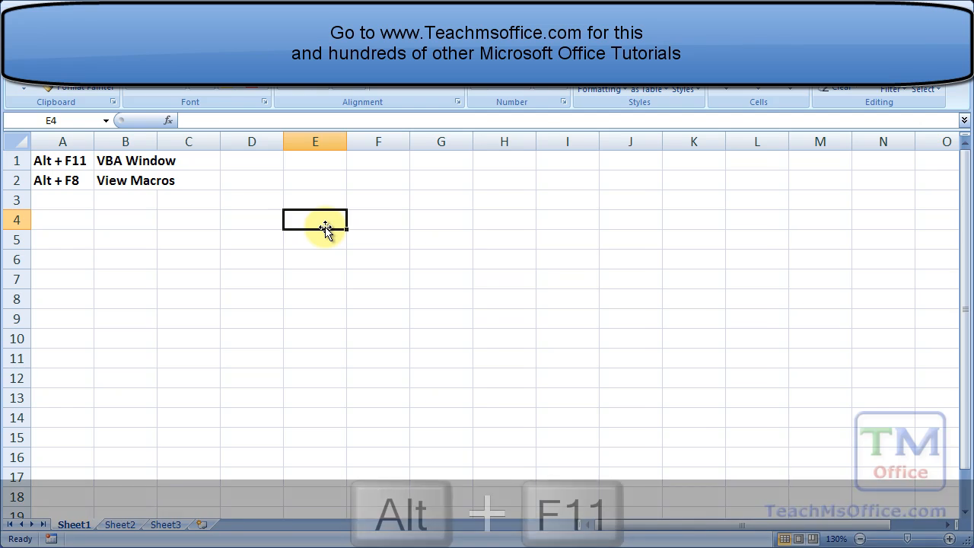
key("Alt+F11")
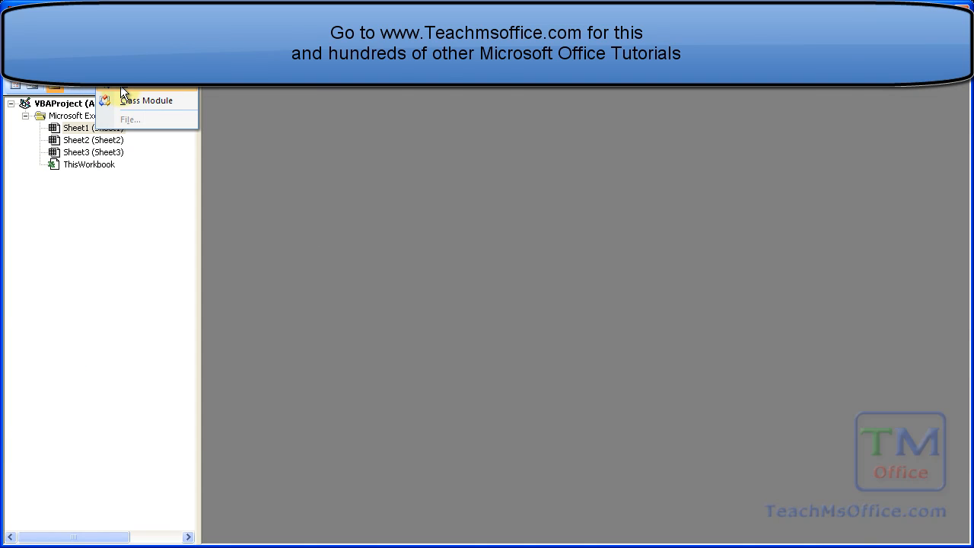
left_click(148, 100)
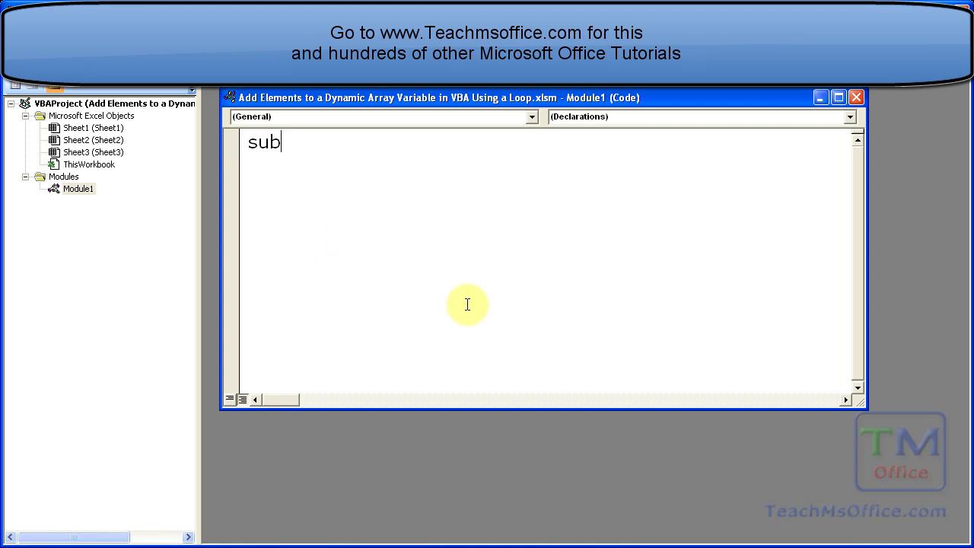
Name the new macro Add_Elements_Loop after the sub keyword in Module1
type("A")
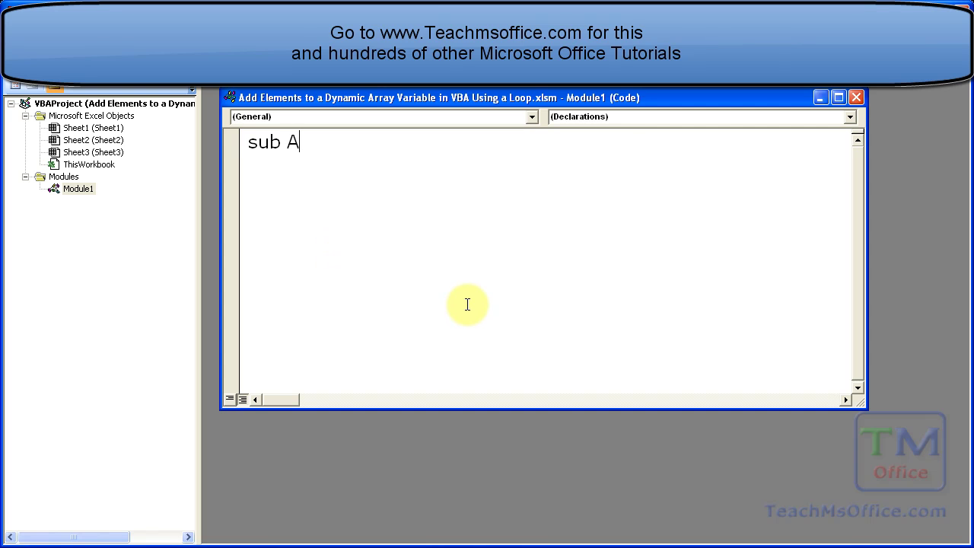
type("dd_")
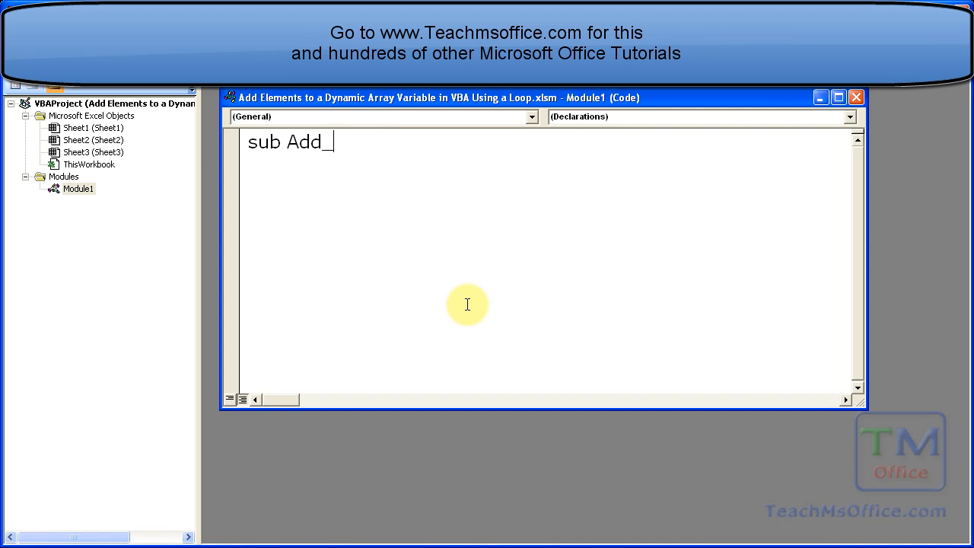
type("Elements_")
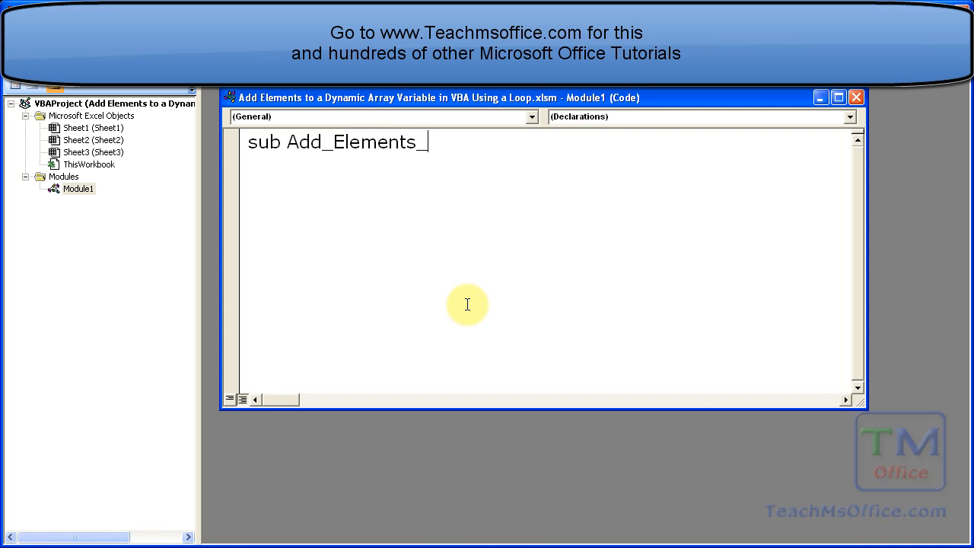
type("Loop")
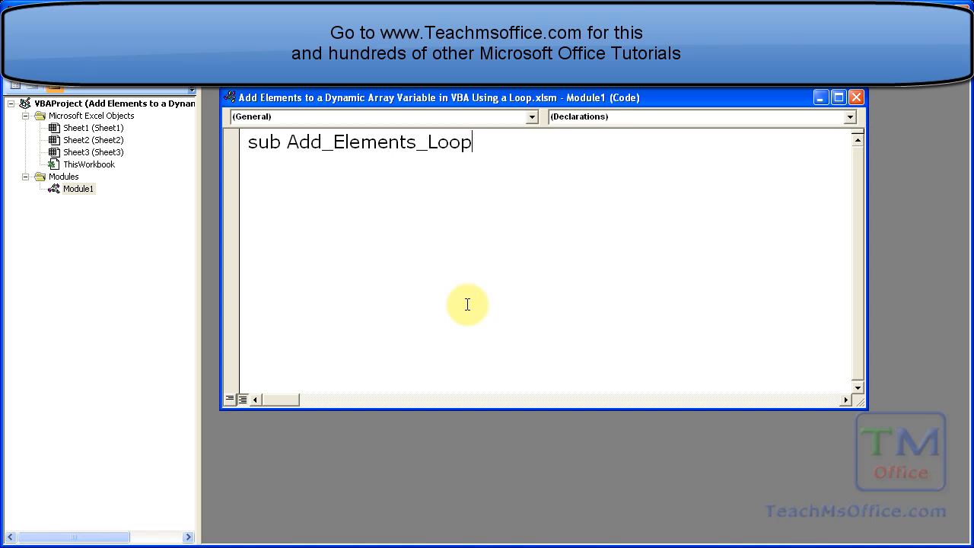